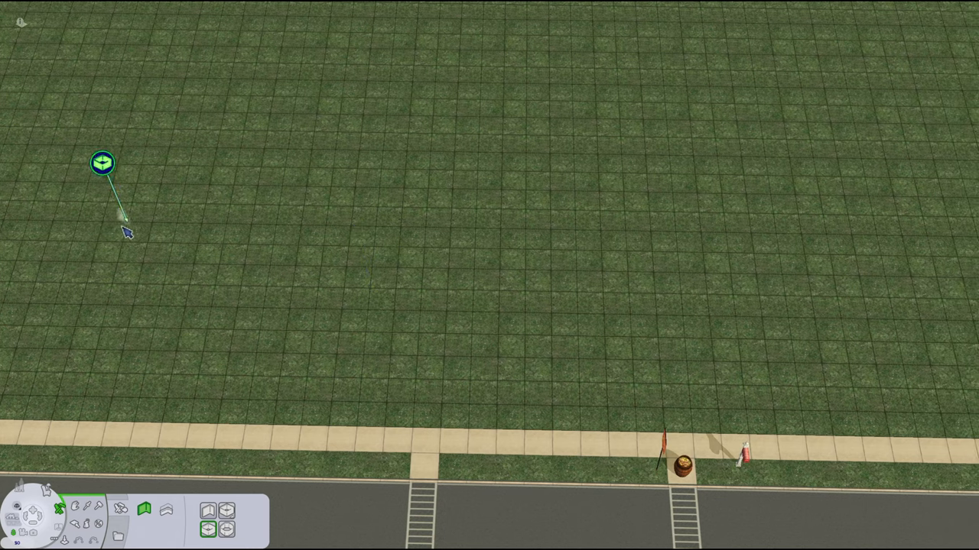
- Drag out the first raised foundation block on the empty grass lot
{"action": "left_click_drag", "start_coordinate": [104, 162], "coordinate": [181, 202]}
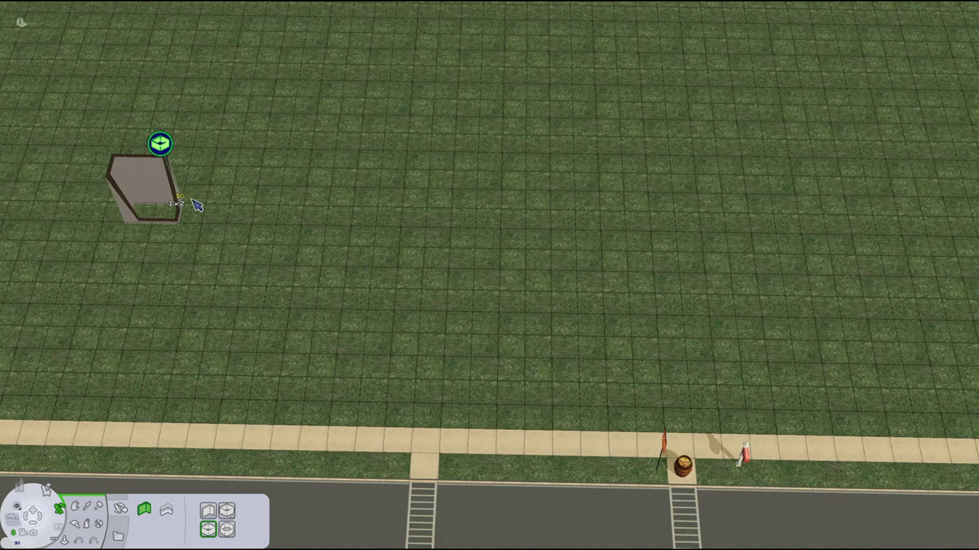
{"action": "mouse_move", "coordinate": [655, 153]}
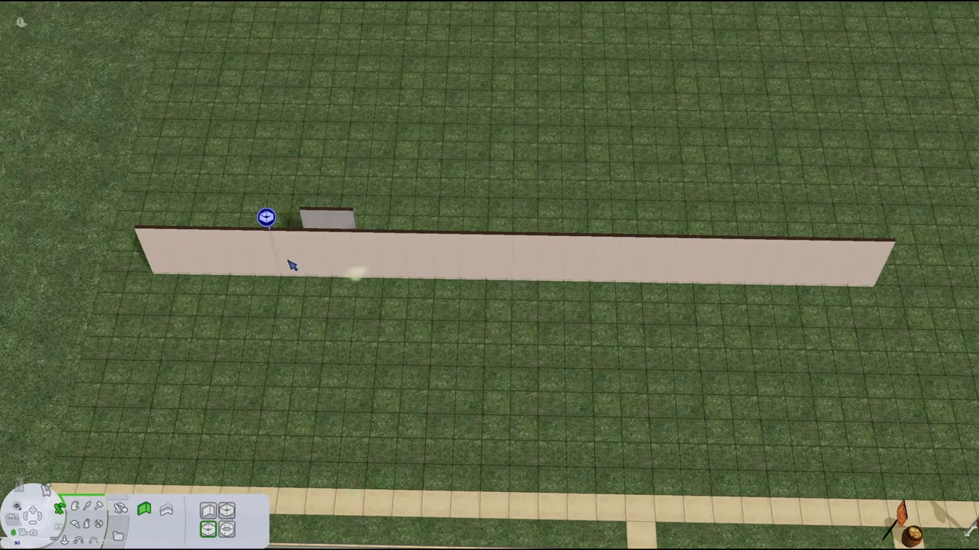
- Extend the raised foundation into a long platform stretching across the lot
{"action": "left_click_drag", "start_coordinate": [267, 217], "coordinate": [822, 248]}
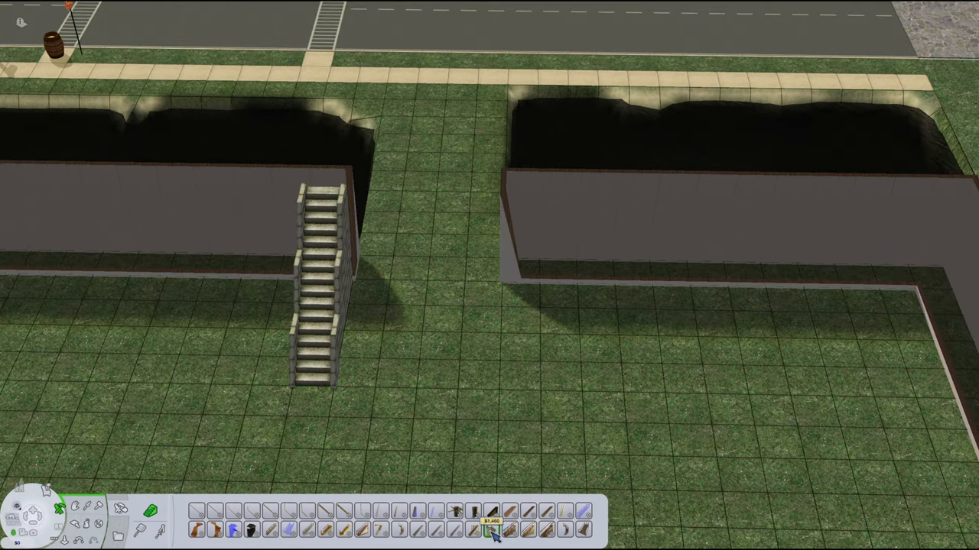
- Draw interior walls dividing the raised platform and set a Wood Spiral Stairs - Left turn in a corner
{"action": "left_click", "coordinate": [519, 290]}
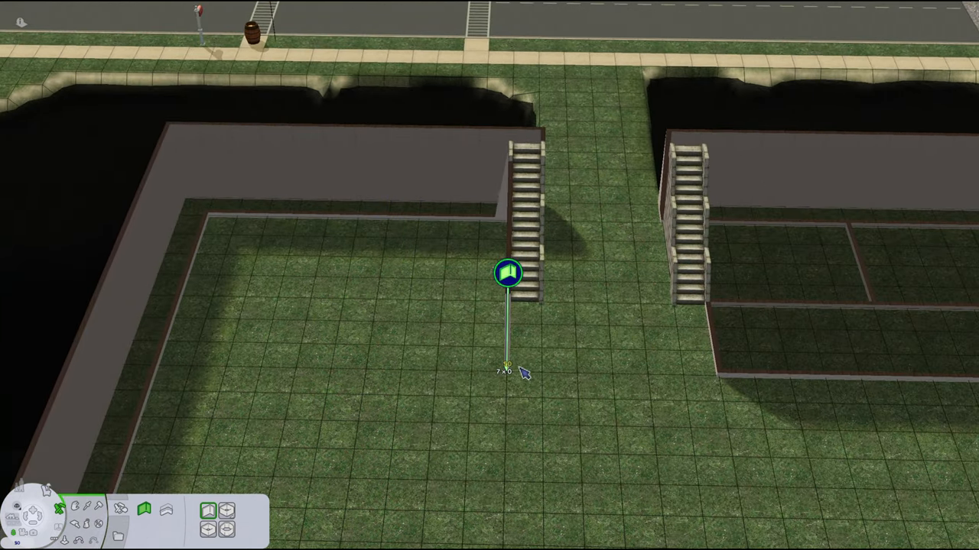
{"action": "left_click_drag", "start_coordinate": [508, 372], "coordinate": [156, 429]}
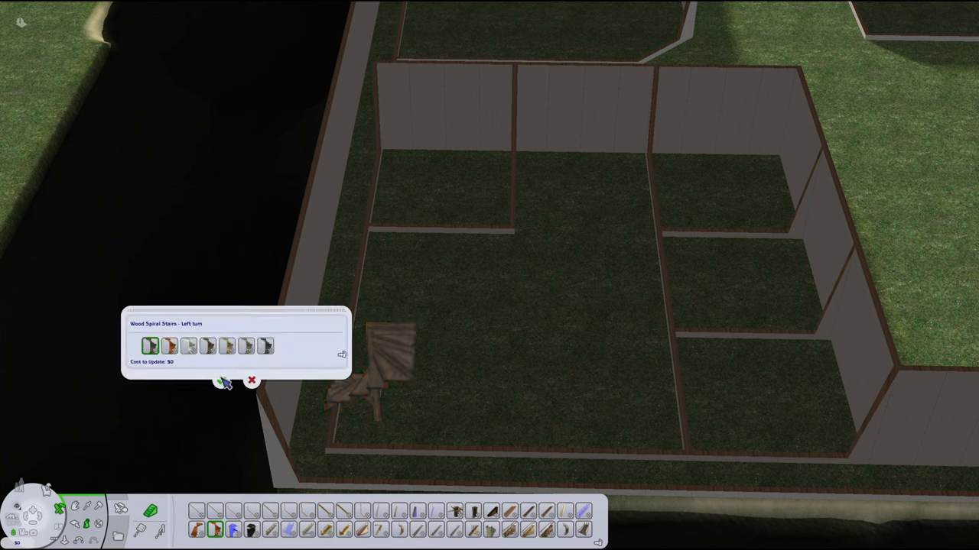
- Fill the front moat trench with water using the Water tool
{"action": "left_click", "coordinate": [220, 383]}
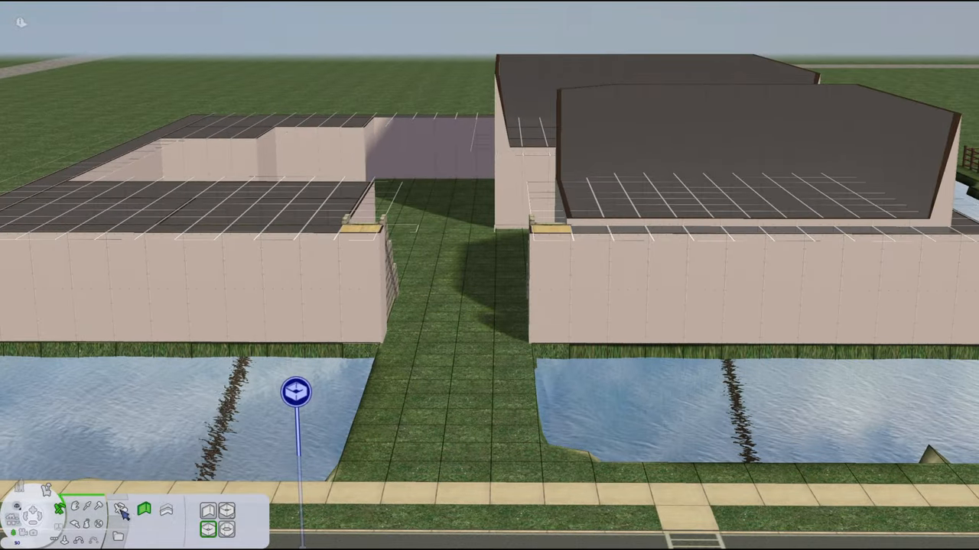
- Choose a hip roof with brown shingles for the fort buildings
{"action": "left_click", "coordinate": [144, 511]}
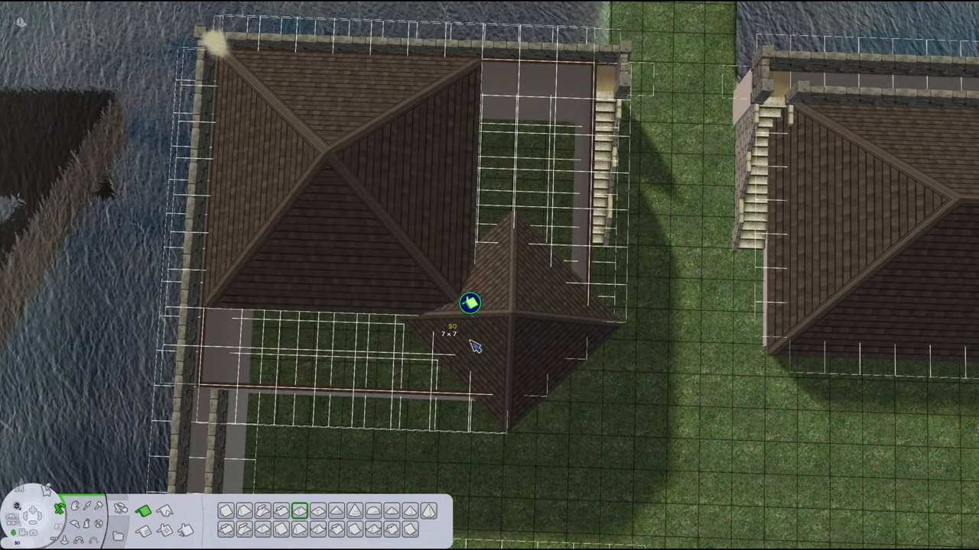
{"action": "left_click_drag", "start_coordinate": [471, 302], "coordinate": [600, 263]}
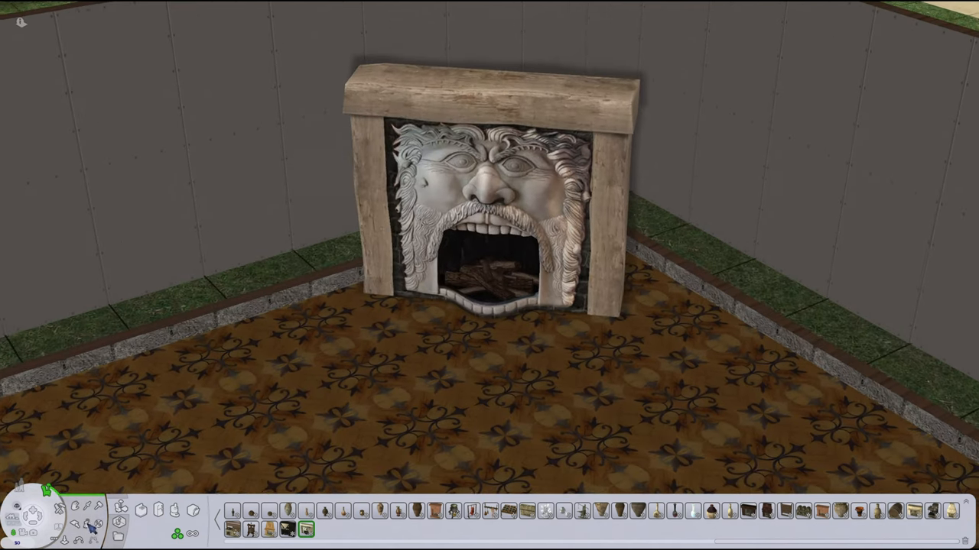
- Swap the stone-face fireplace's light wood mantel for the dark wood swatch and confirm
{"action": "left_click", "coordinate": [474, 191]}
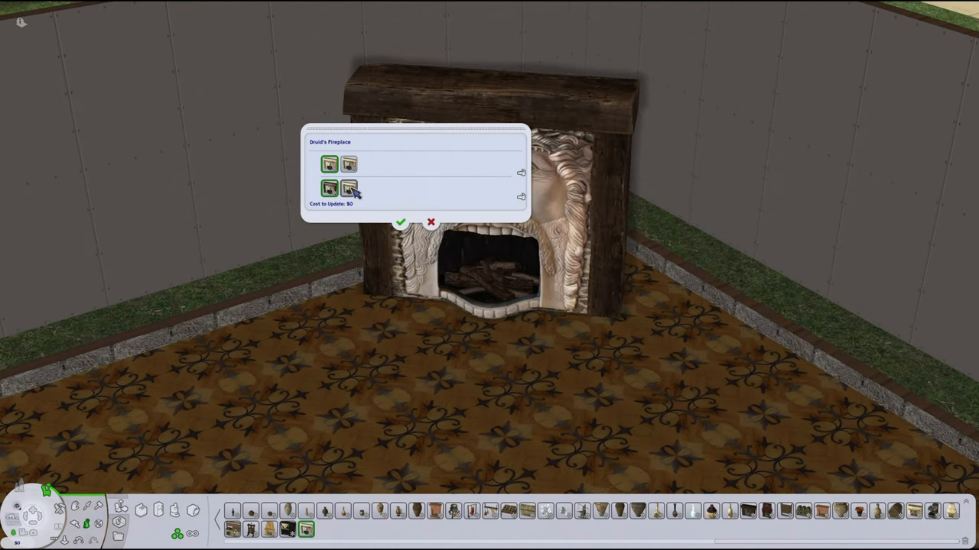
{"action": "left_click", "coordinate": [401, 220]}
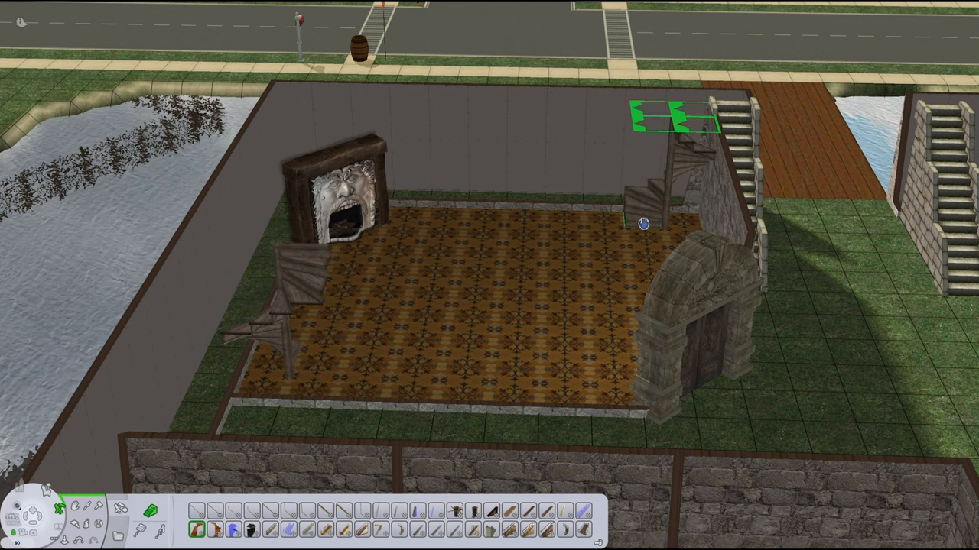
{"action": "mouse_move", "coordinate": [643, 237]}
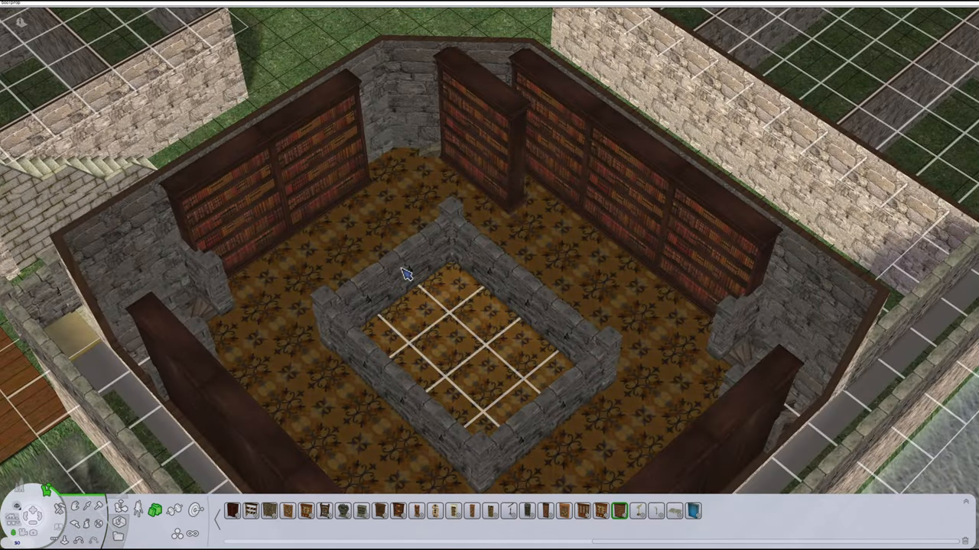
{"action": "mouse_move", "coordinate": [412, 200]}
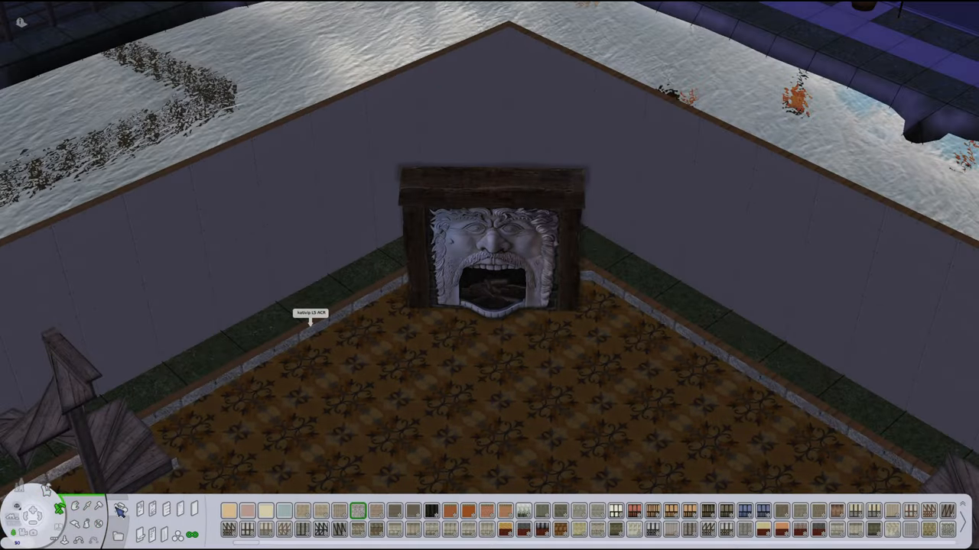
- Place the gargoyle stone-face fireplace against the corner wall of the dark room
{"action": "left_click", "coordinate": [497, 244]}
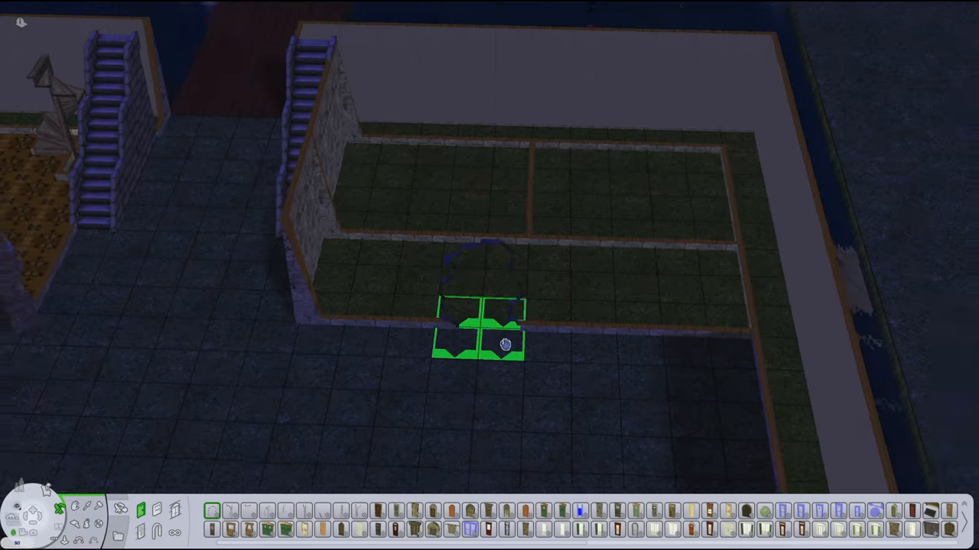
- Place the wooden double barn door into the barn's stone wall
{"action": "left_click", "coordinate": [504, 342]}
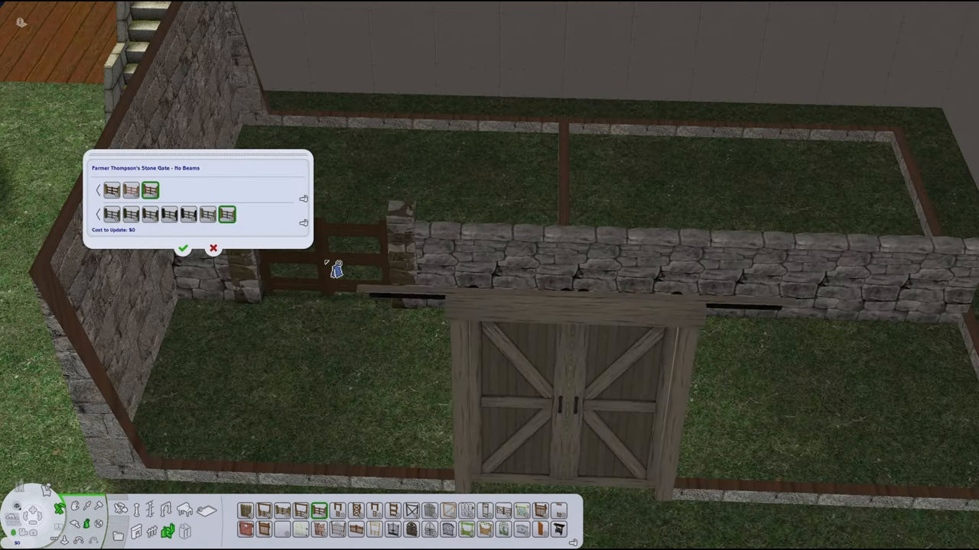
- Recolour the stone gate with a new swatch and give the barn door a darker wood finish, confirming the change
{"action": "left_click", "coordinate": [98, 214]}
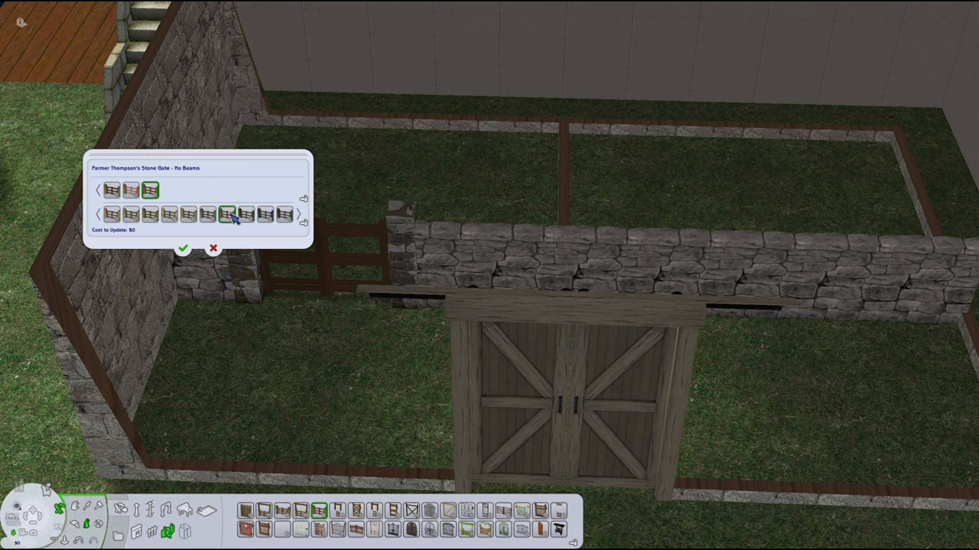
{"action": "left_click", "coordinate": [149, 214]}
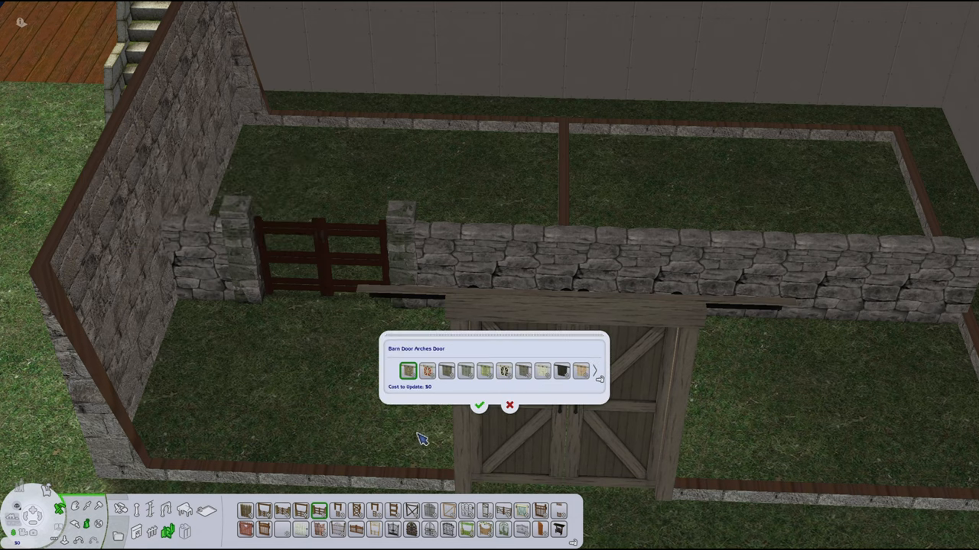
{"action": "left_click", "coordinate": [428, 371]}
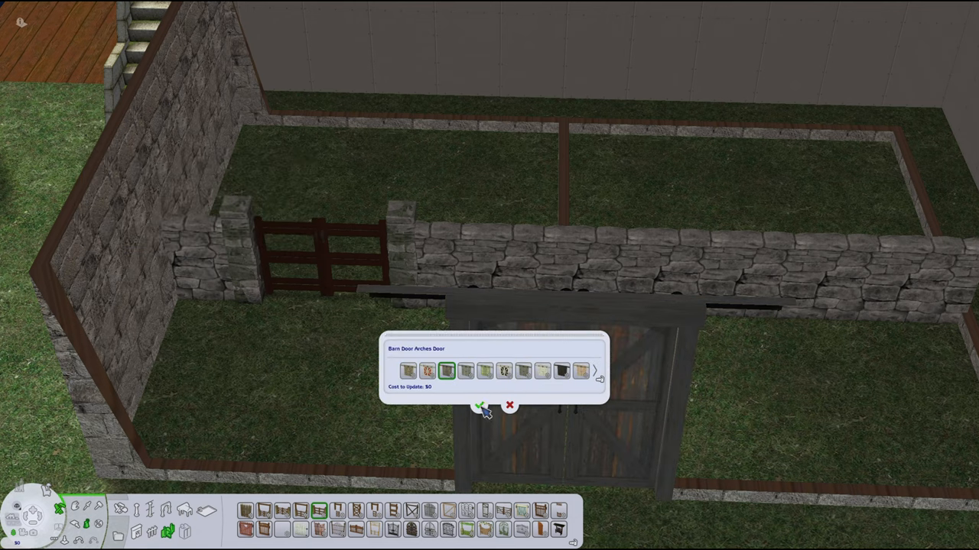
{"action": "left_click", "coordinate": [480, 406]}
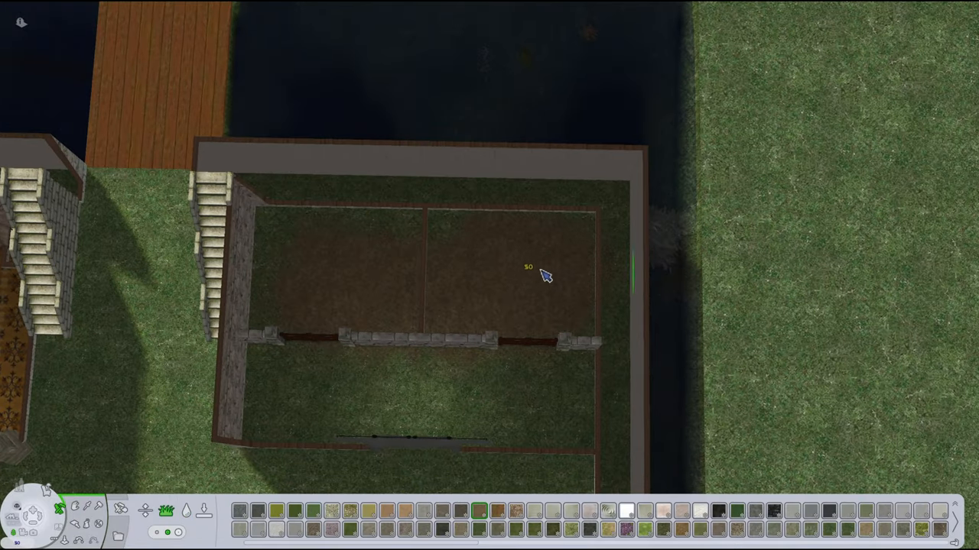
{"action": "mouse_move", "coordinate": [550, 340]}
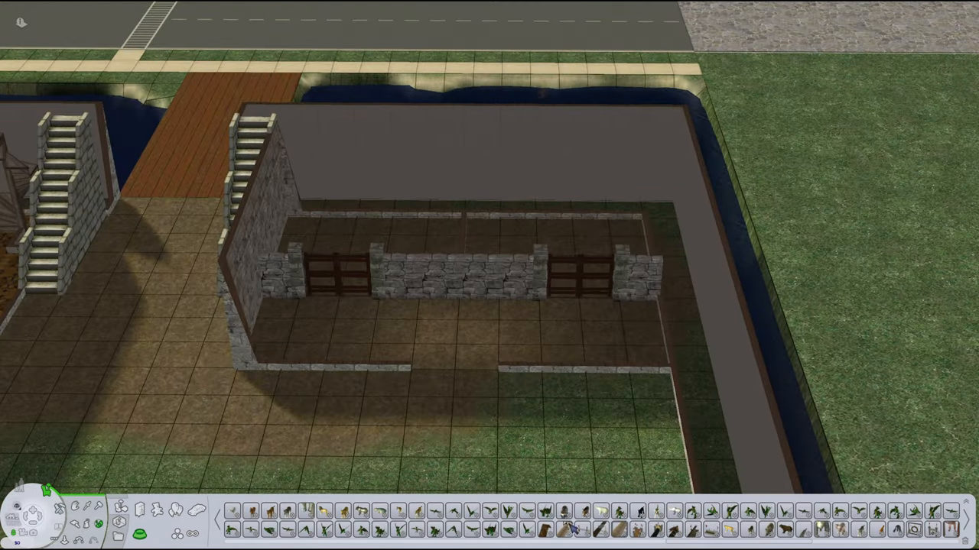
- Add a horse to the barn stall and give it a new coat colour and pattern, confirming the design
{"action": "left_click", "coordinate": [250, 511]}
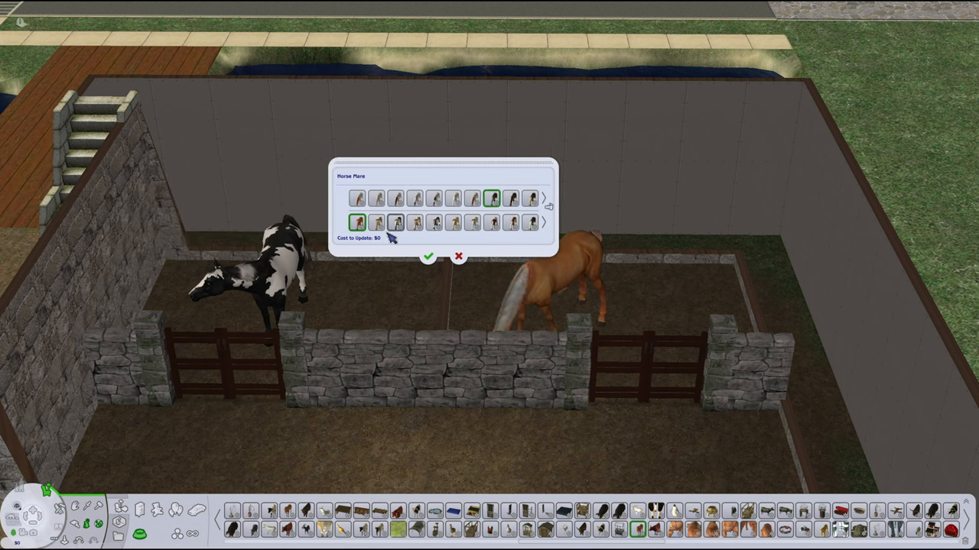
{"action": "left_click", "coordinate": [529, 222]}
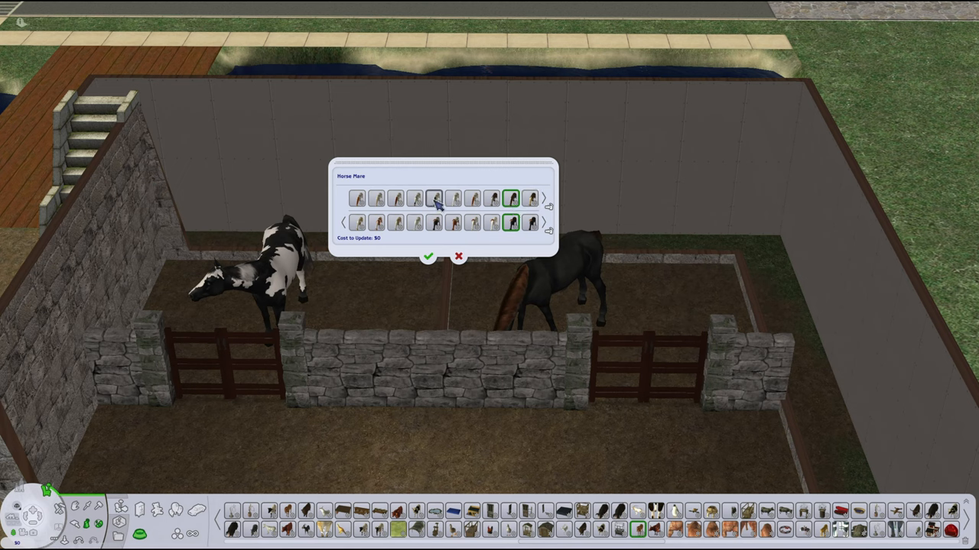
{"action": "left_click", "coordinate": [355, 199]}
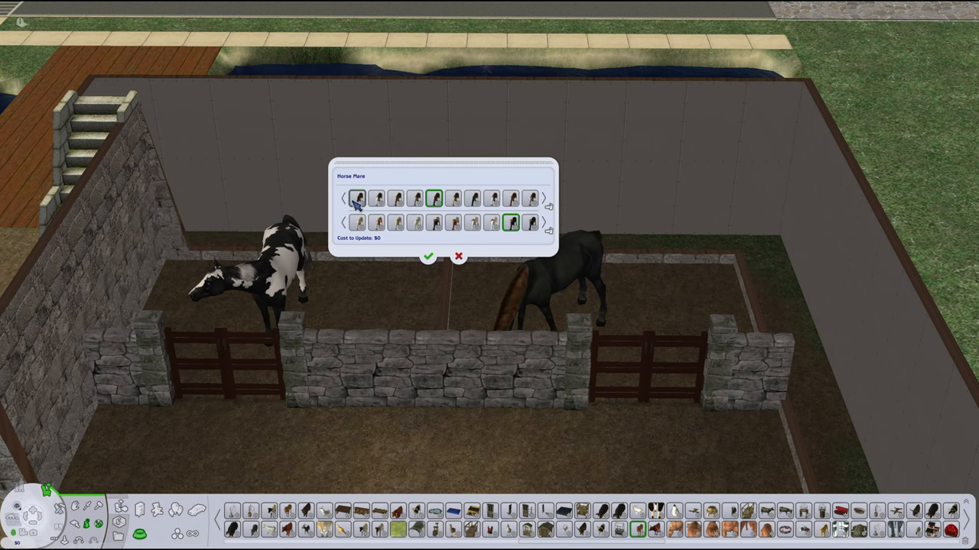
{"action": "left_click", "coordinate": [471, 223]}
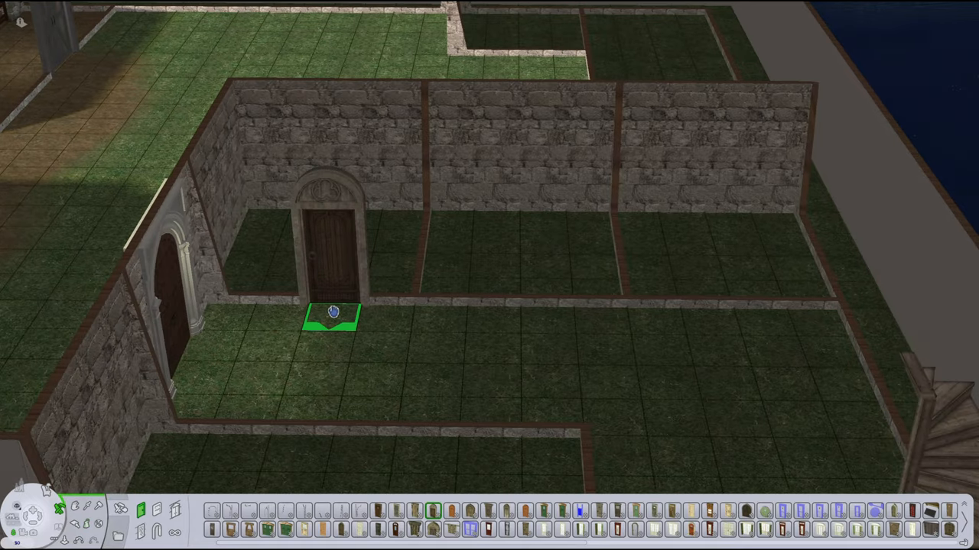
- Raise a stone-edged foundation platform with grey brick paving beside the lawn
{"action": "left_click", "coordinate": [551, 321]}
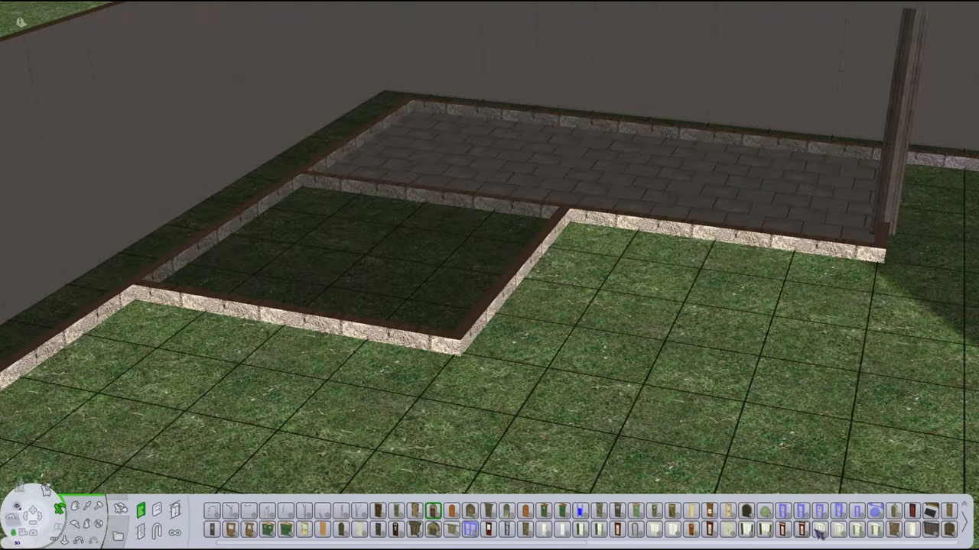
- Build a pale-walled barn with a dark pitched roof inside the fenced paddock
{"action": "left_click", "coordinate": [312, 355]}
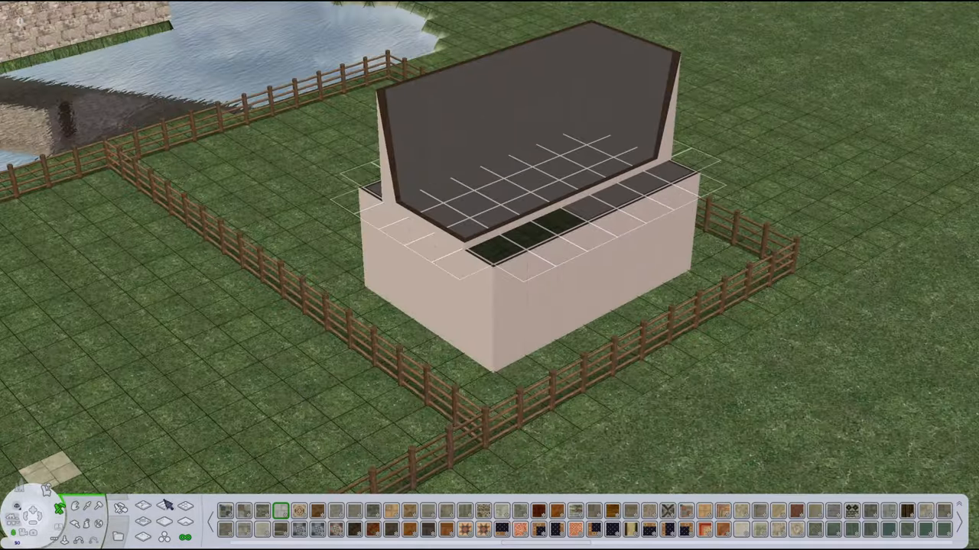
- Plant red and white wildflowers on the lawn between the wooden gate and stone archway
{"action": "left_click", "coordinate": [121, 508]}
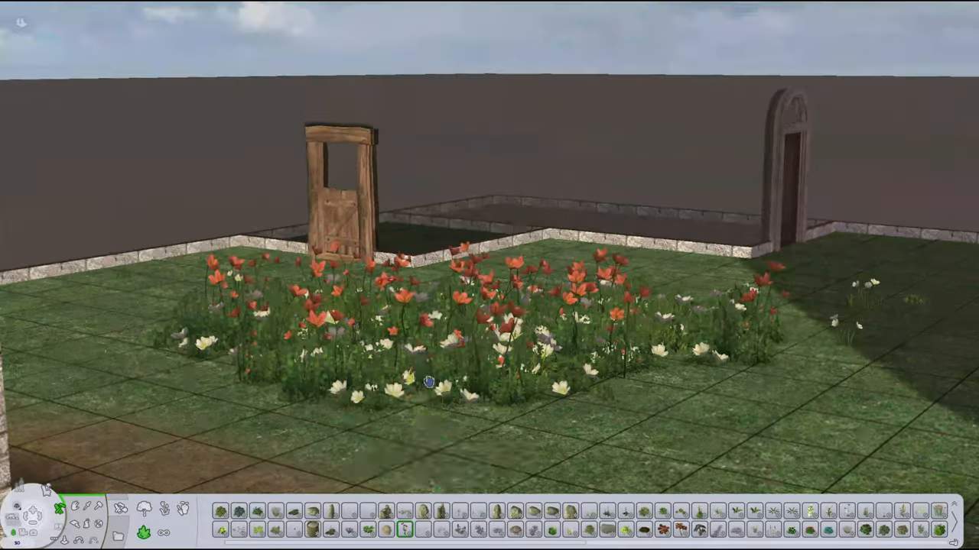
- Add tall blue lupins plus purple and yellow blooms around the wildflower bed
{"action": "left_click", "coordinate": [339, 372]}
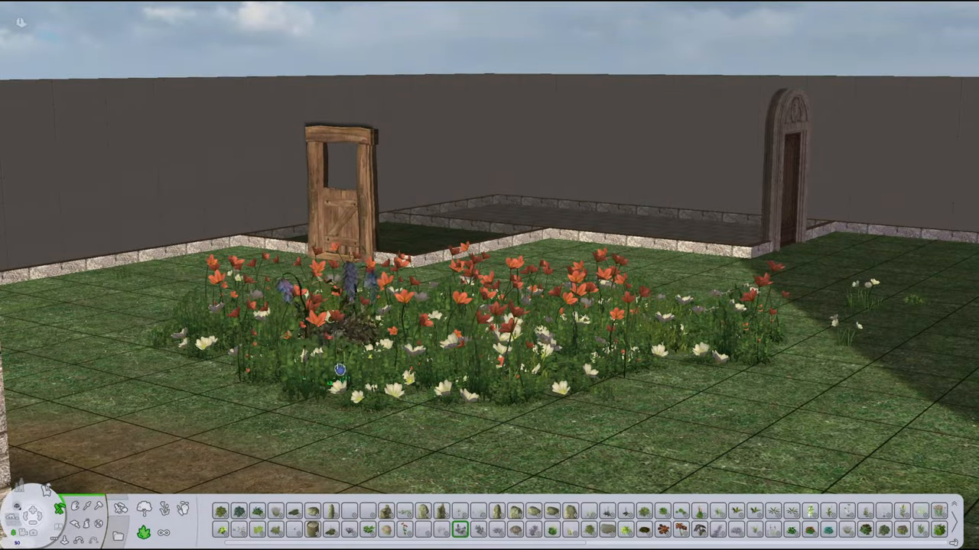
{"action": "left_click", "coordinate": [569, 394]}
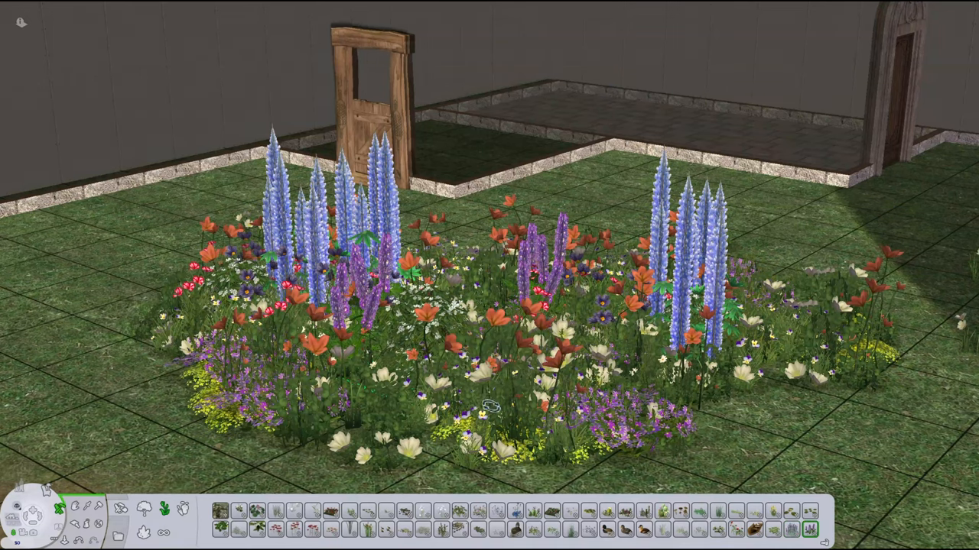
- Place a black-and-white horse inside the stone-walled stable stall
{"action": "left_click", "coordinate": [481, 511]}
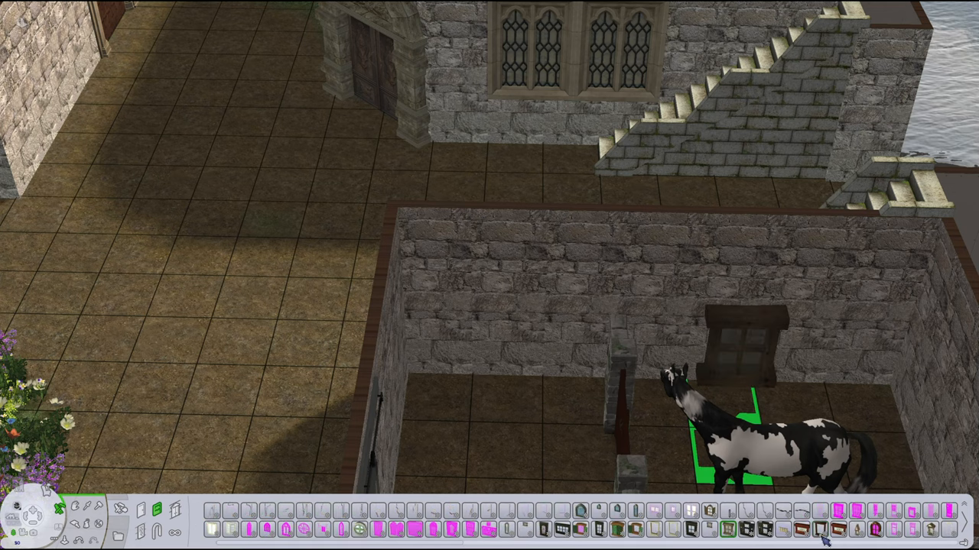
- Select the tall leaded-glass arched window and position it beside the fort's arched doorway
{"action": "left_click", "coordinate": [508, 293]}
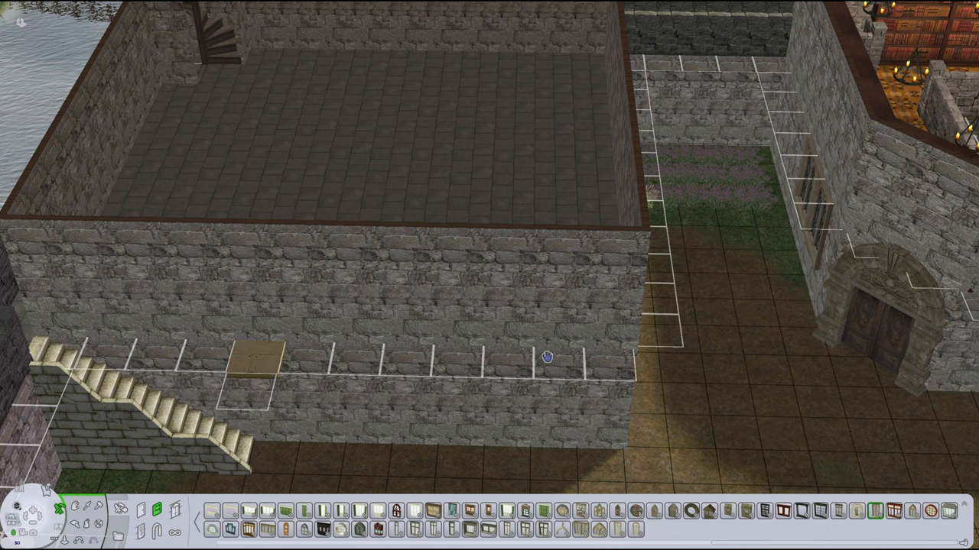
{"action": "left_click", "coordinate": [321, 529]}
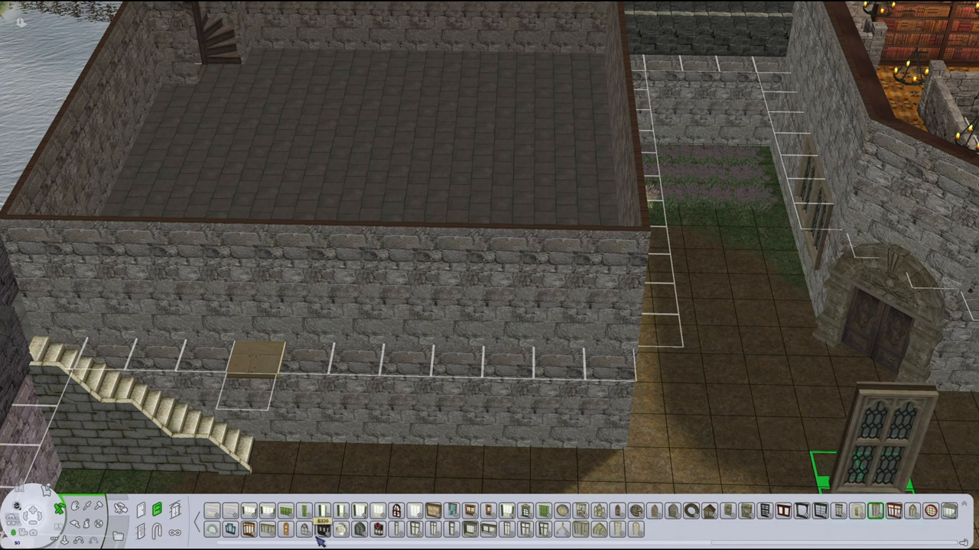